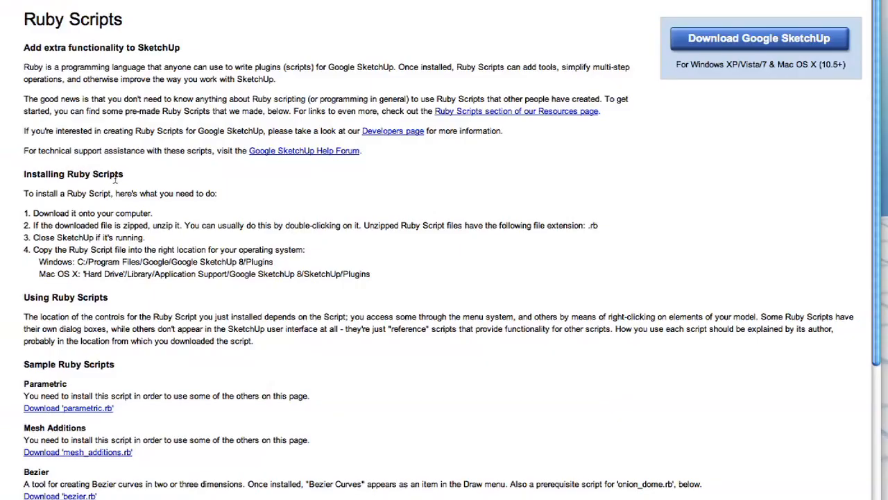
pyautogui.moveTo(127, 177)
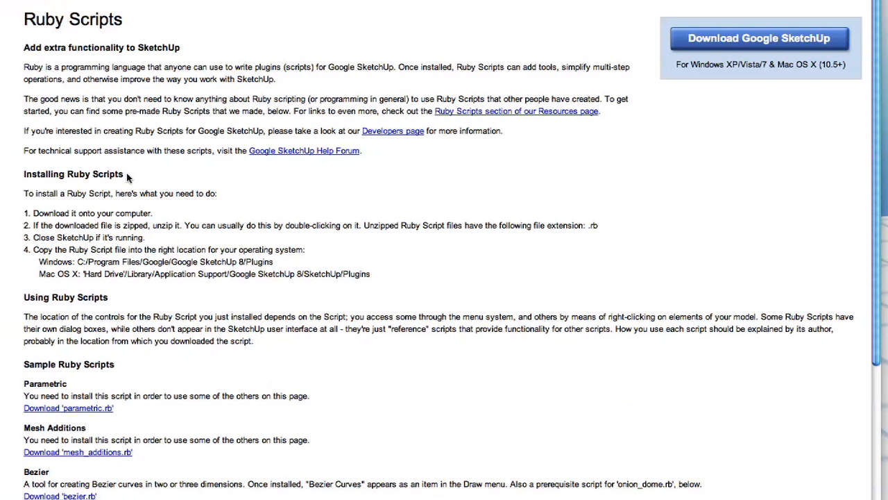
pyautogui.moveTo(349, 229)
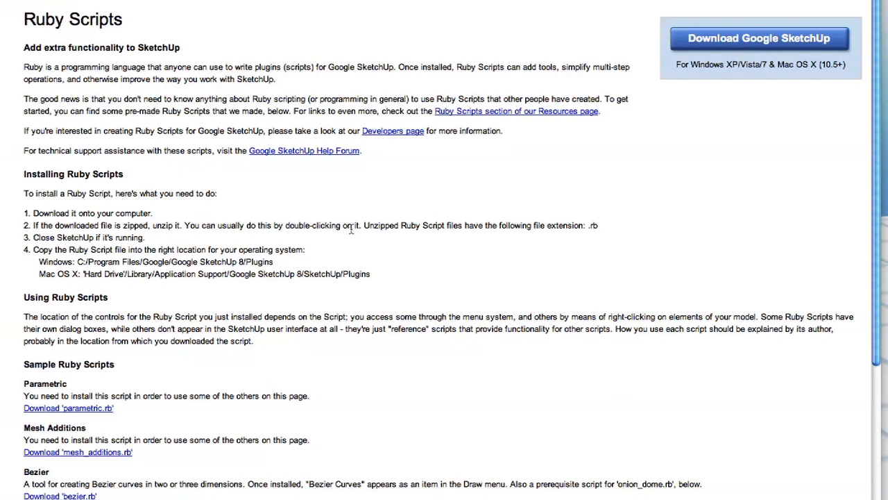